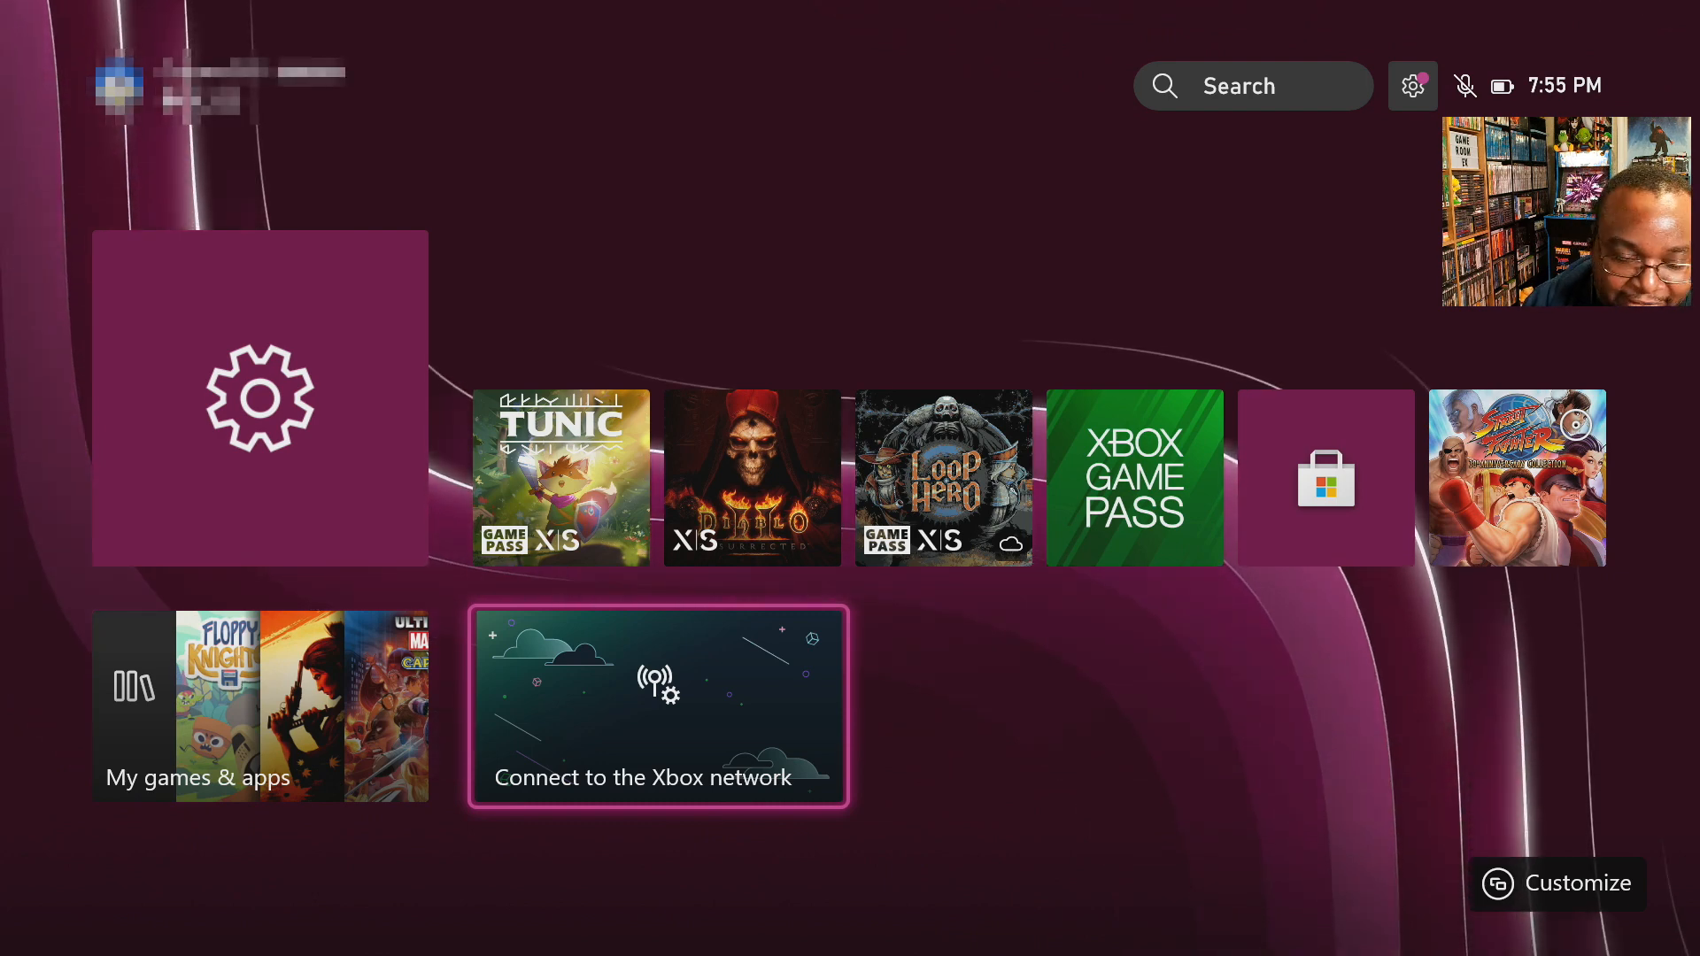
# Open Network settings and start wireless network setup to show available connections
pyautogui.click(658, 706)
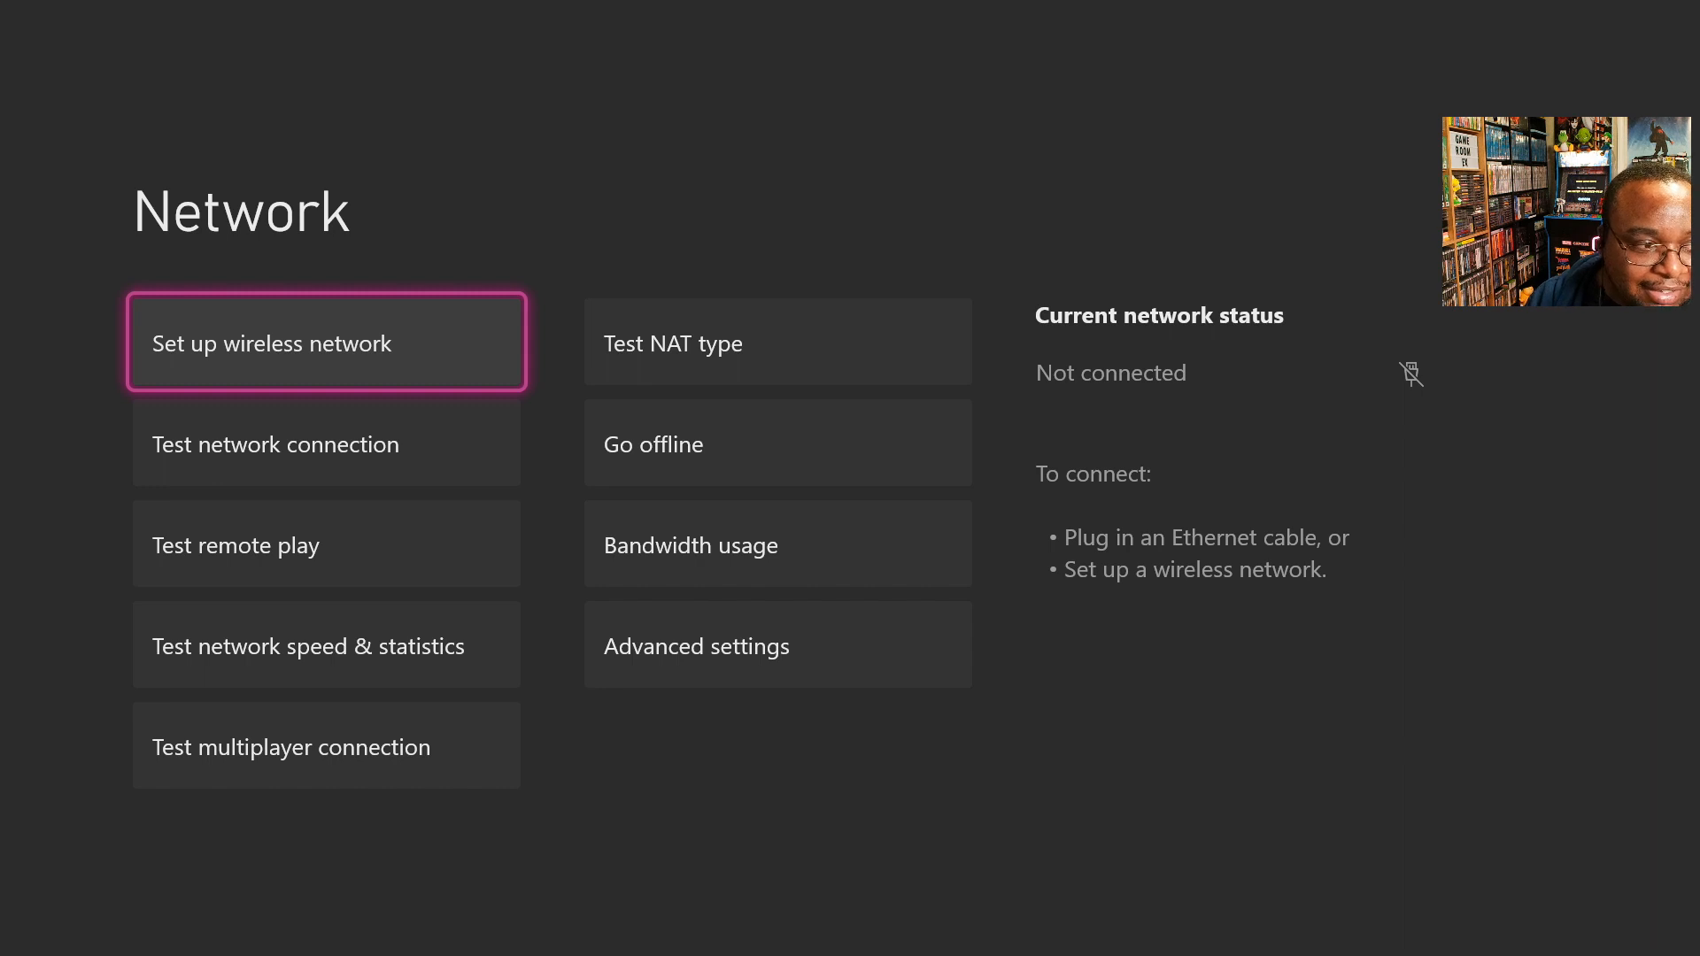
pyautogui.click(327, 342)
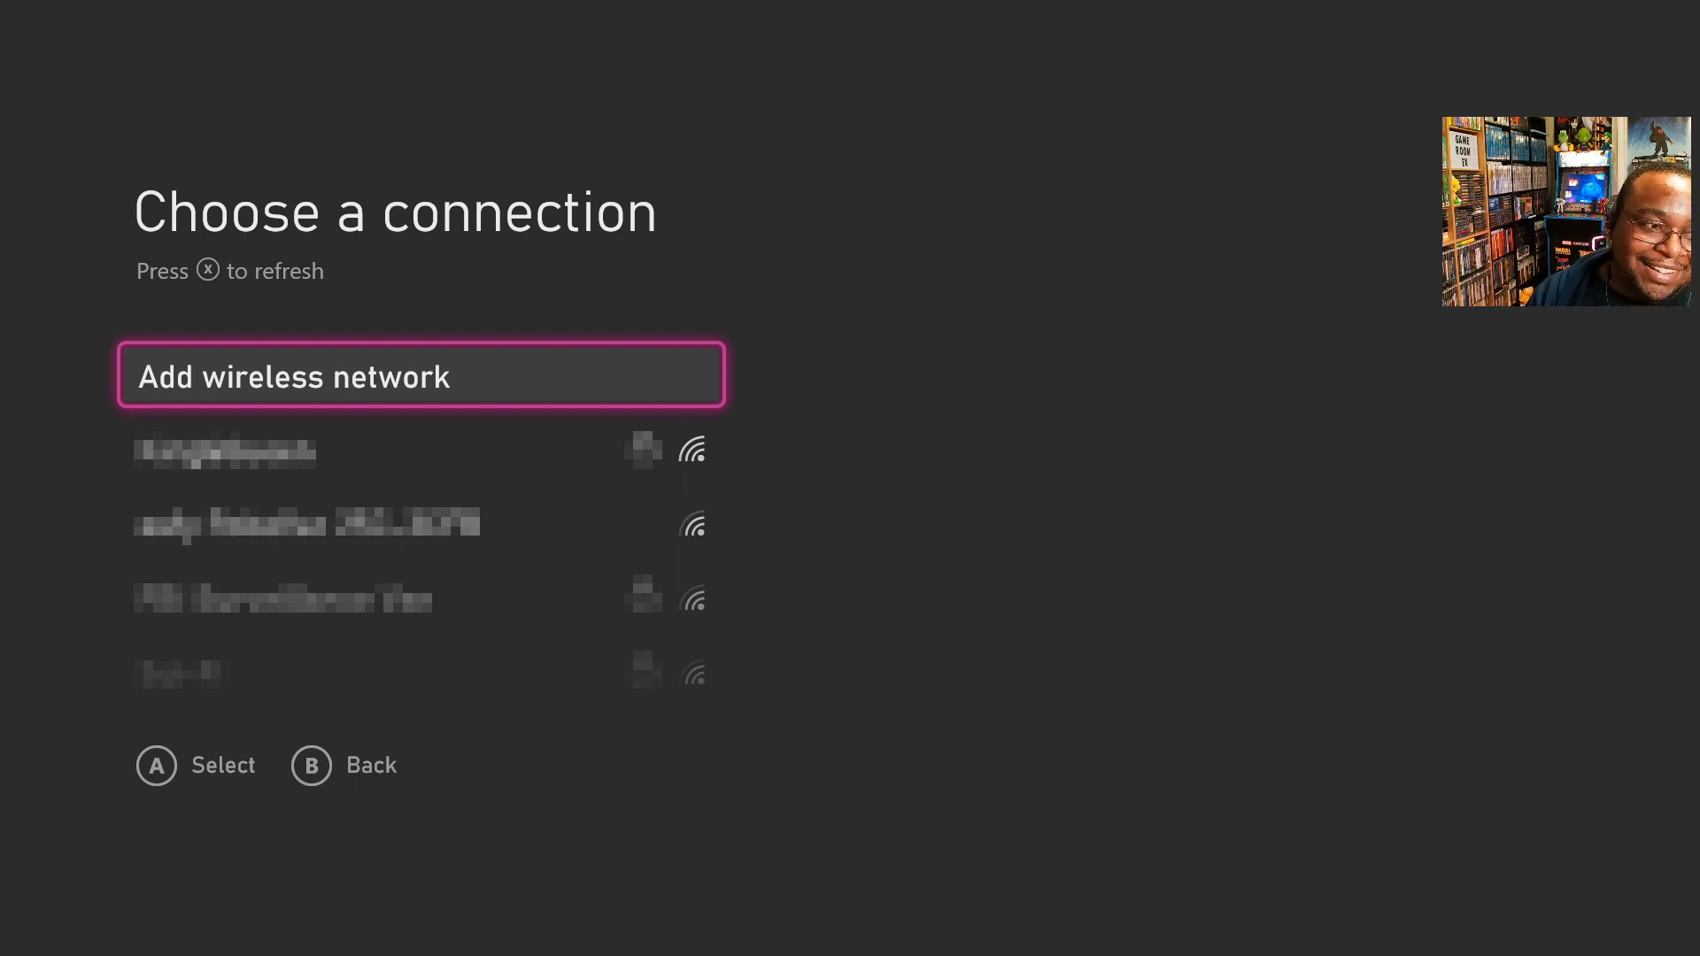
# Back out of Choose a connection to the Network settings page, still Not connected
pyautogui.click(422, 375)
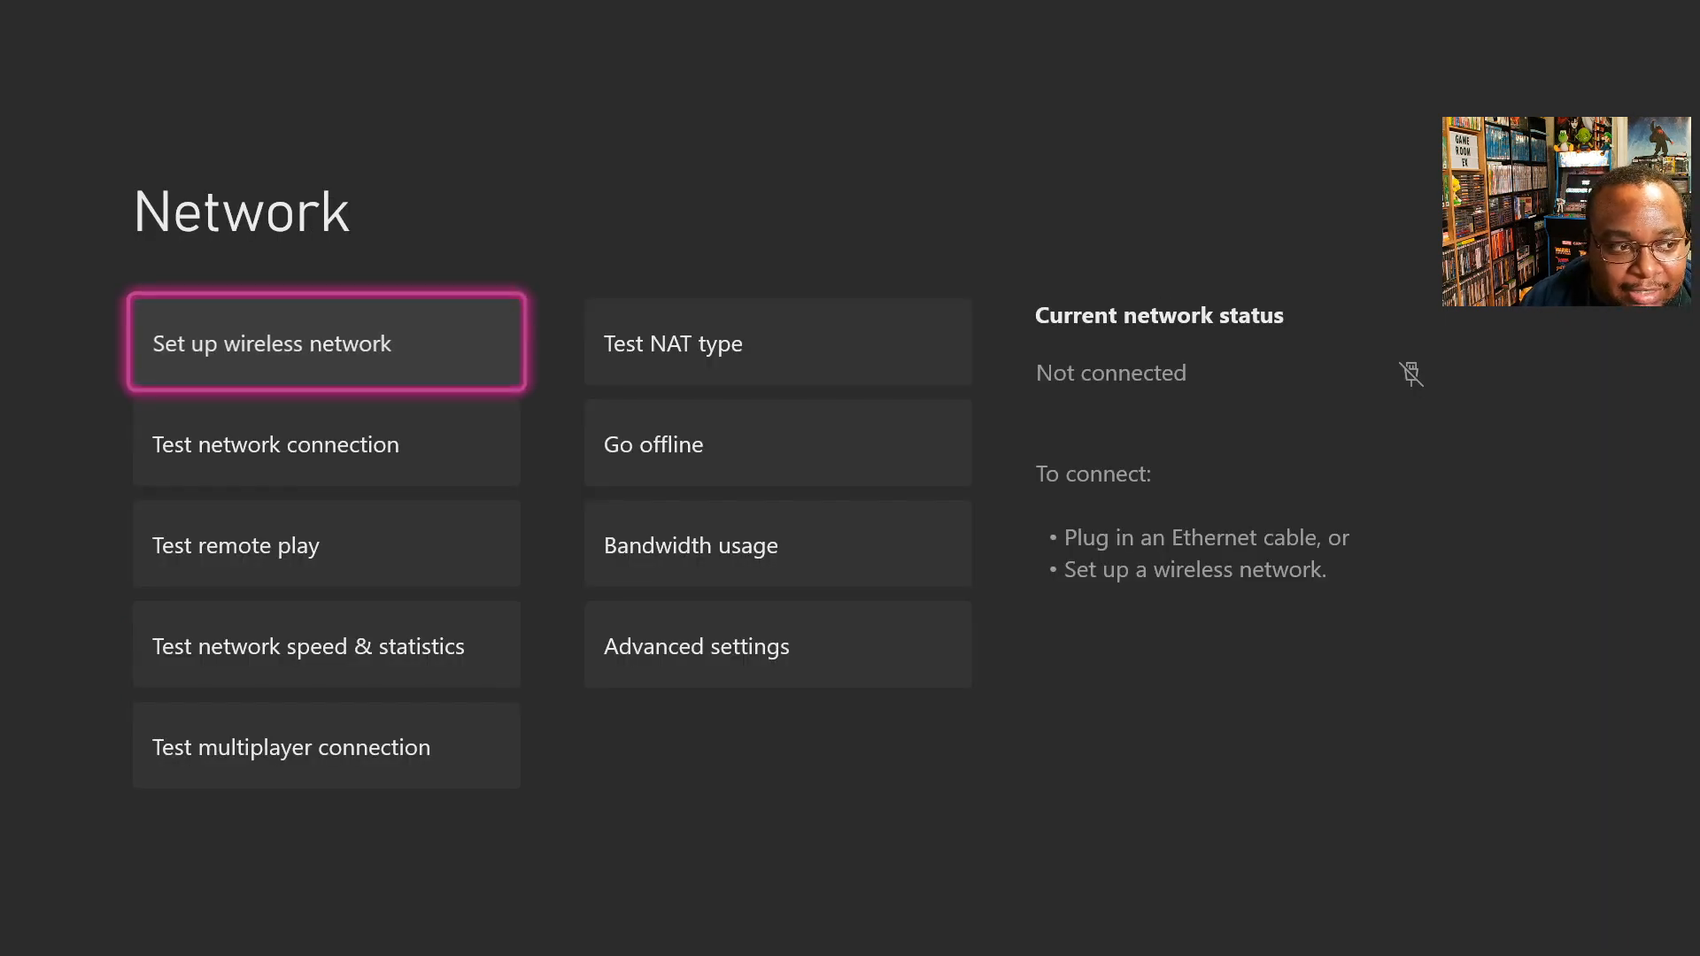
# Reopen the wireless connection list, then back out to Home without connecting
pyautogui.click(326, 344)
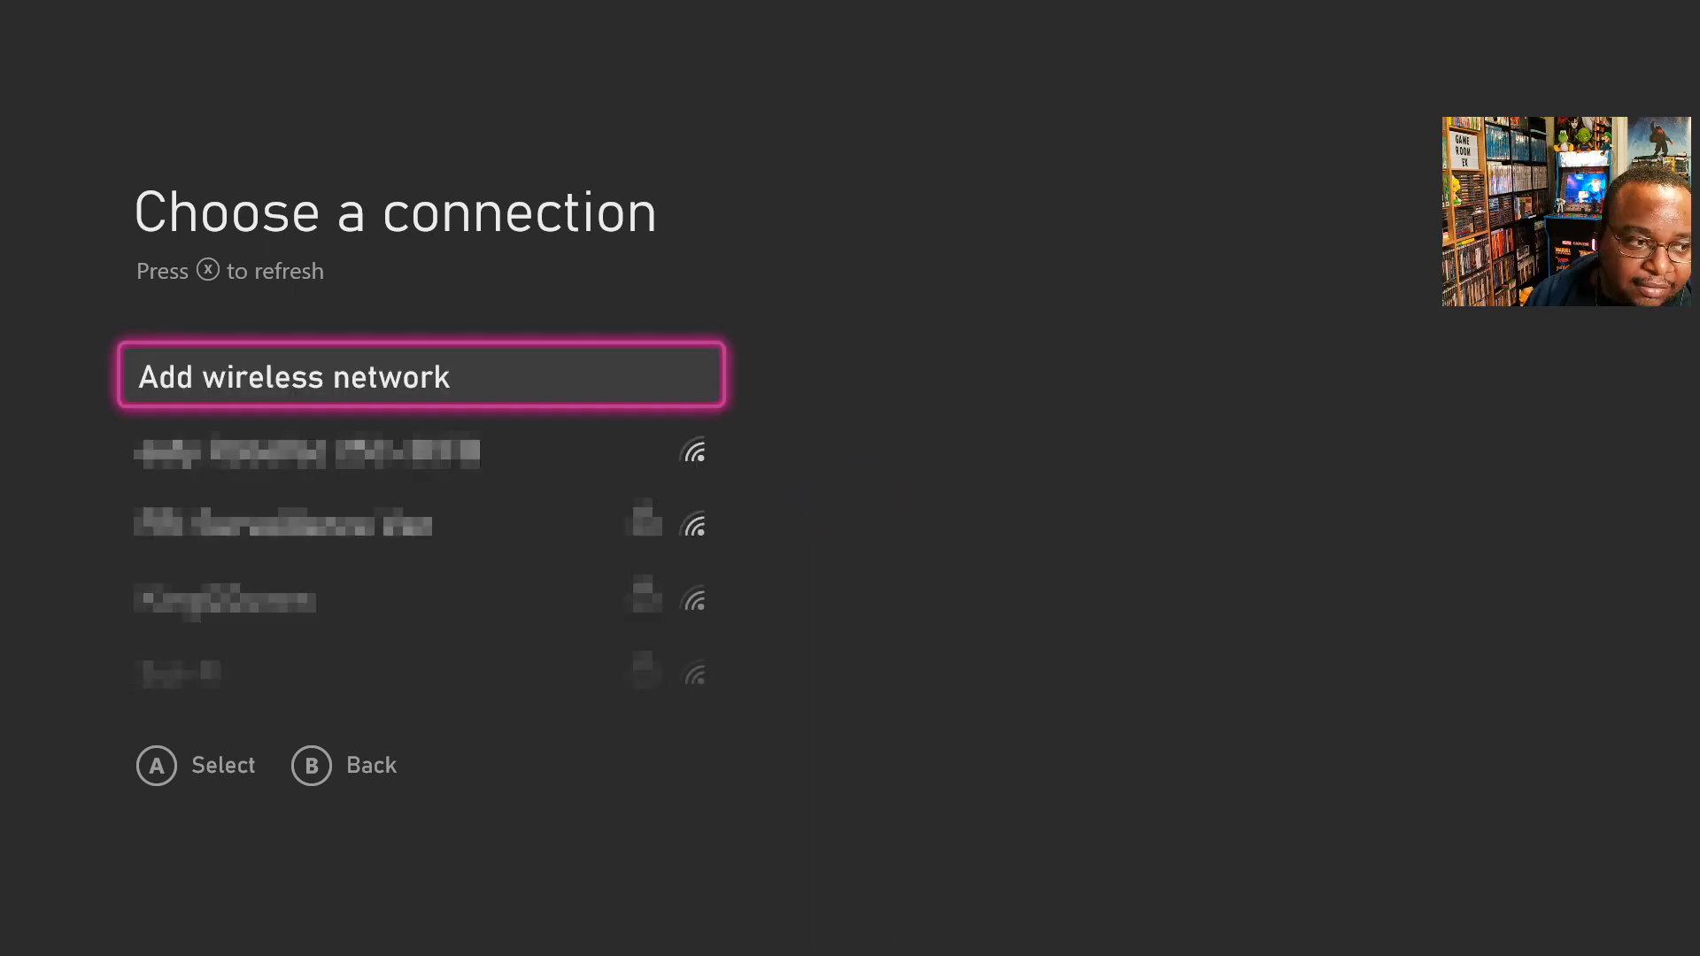
pyautogui.click(419, 376)
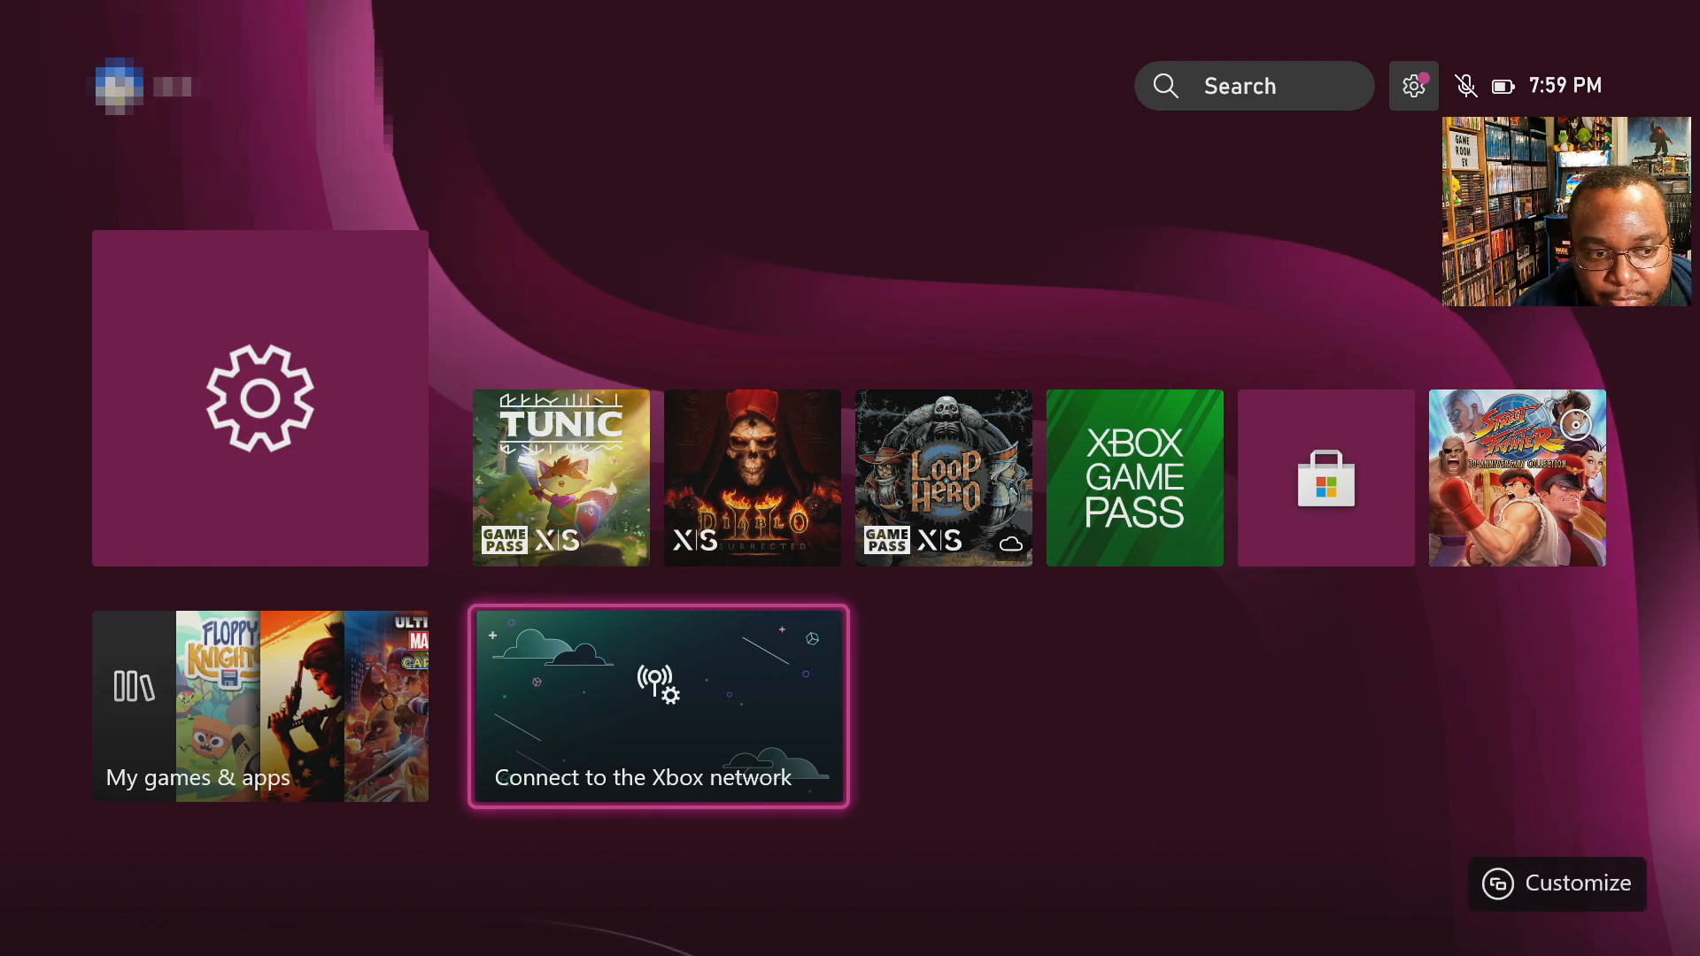
# Connect to the wireless network via Settings, then Continue on 'It's all good'
pyautogui.click(659, 706)
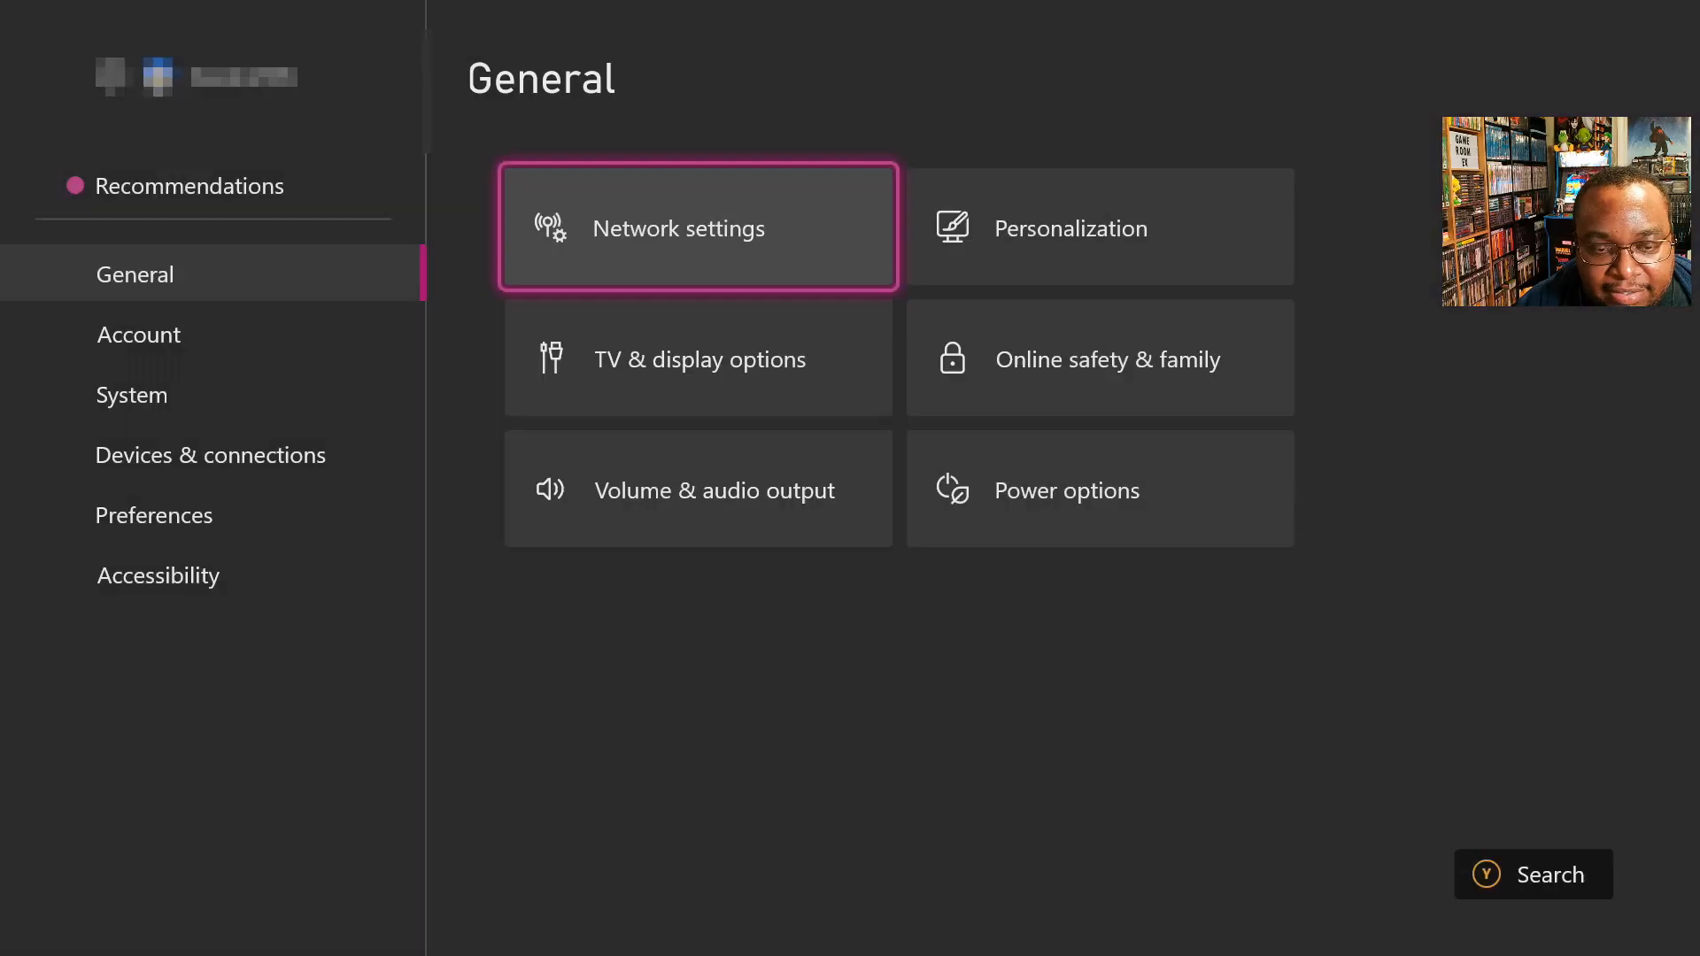
pyautogui.click(697, 227)
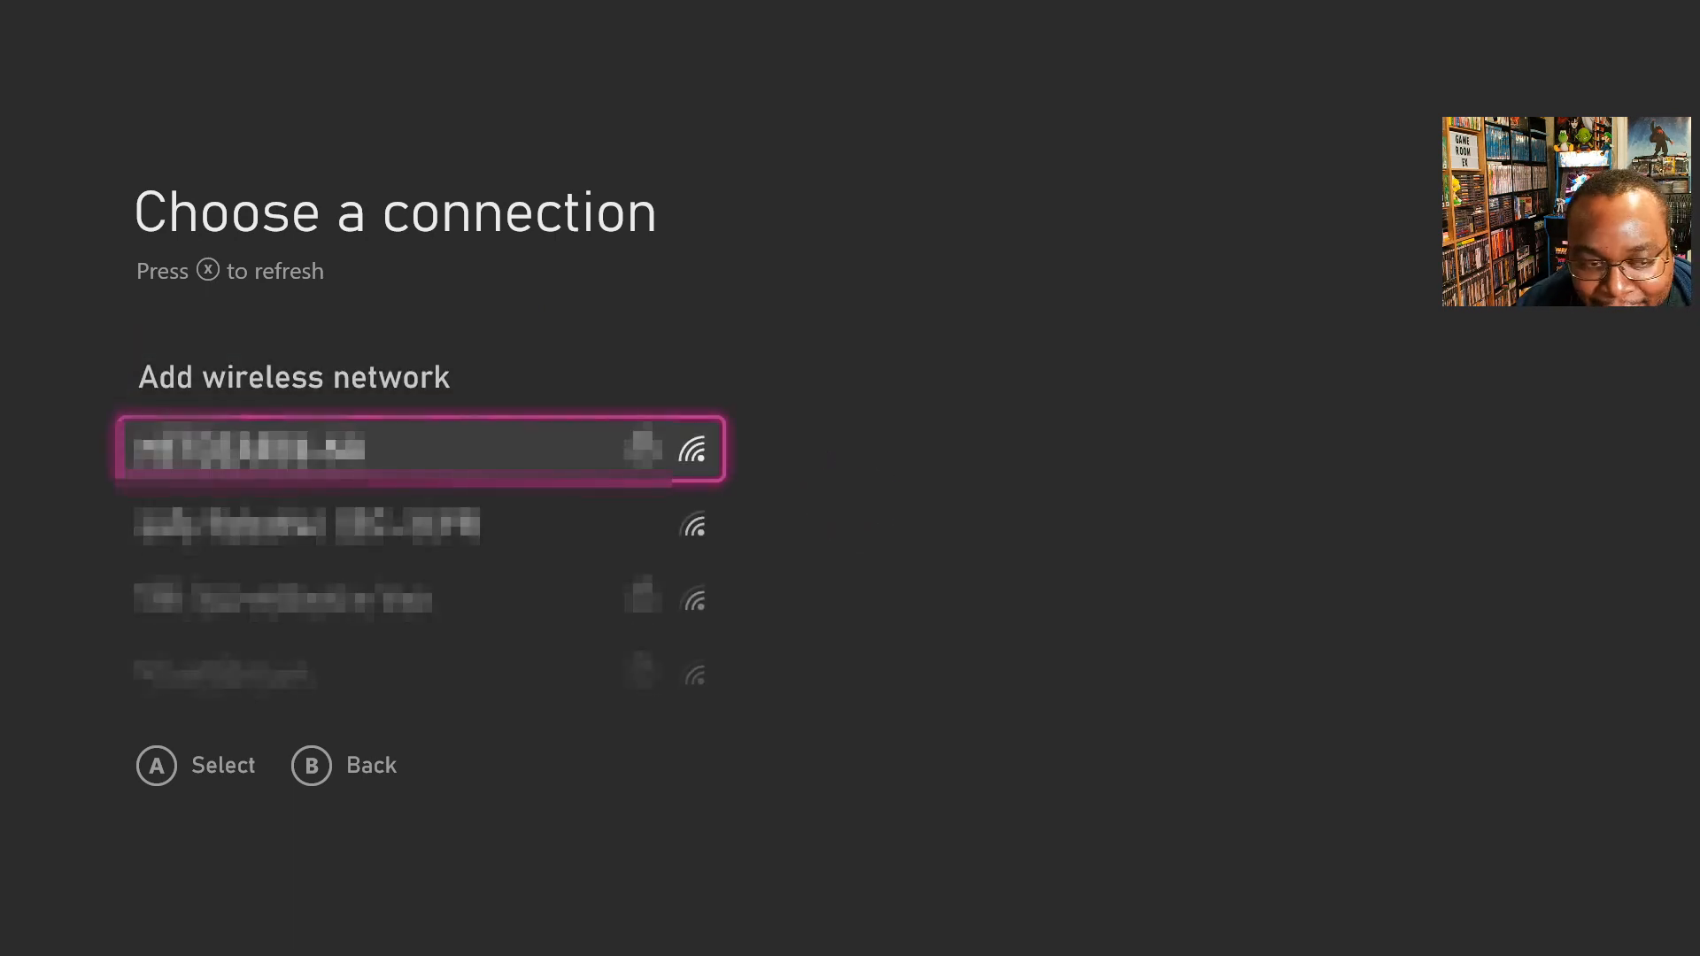
pyautogui.click(408, 449)
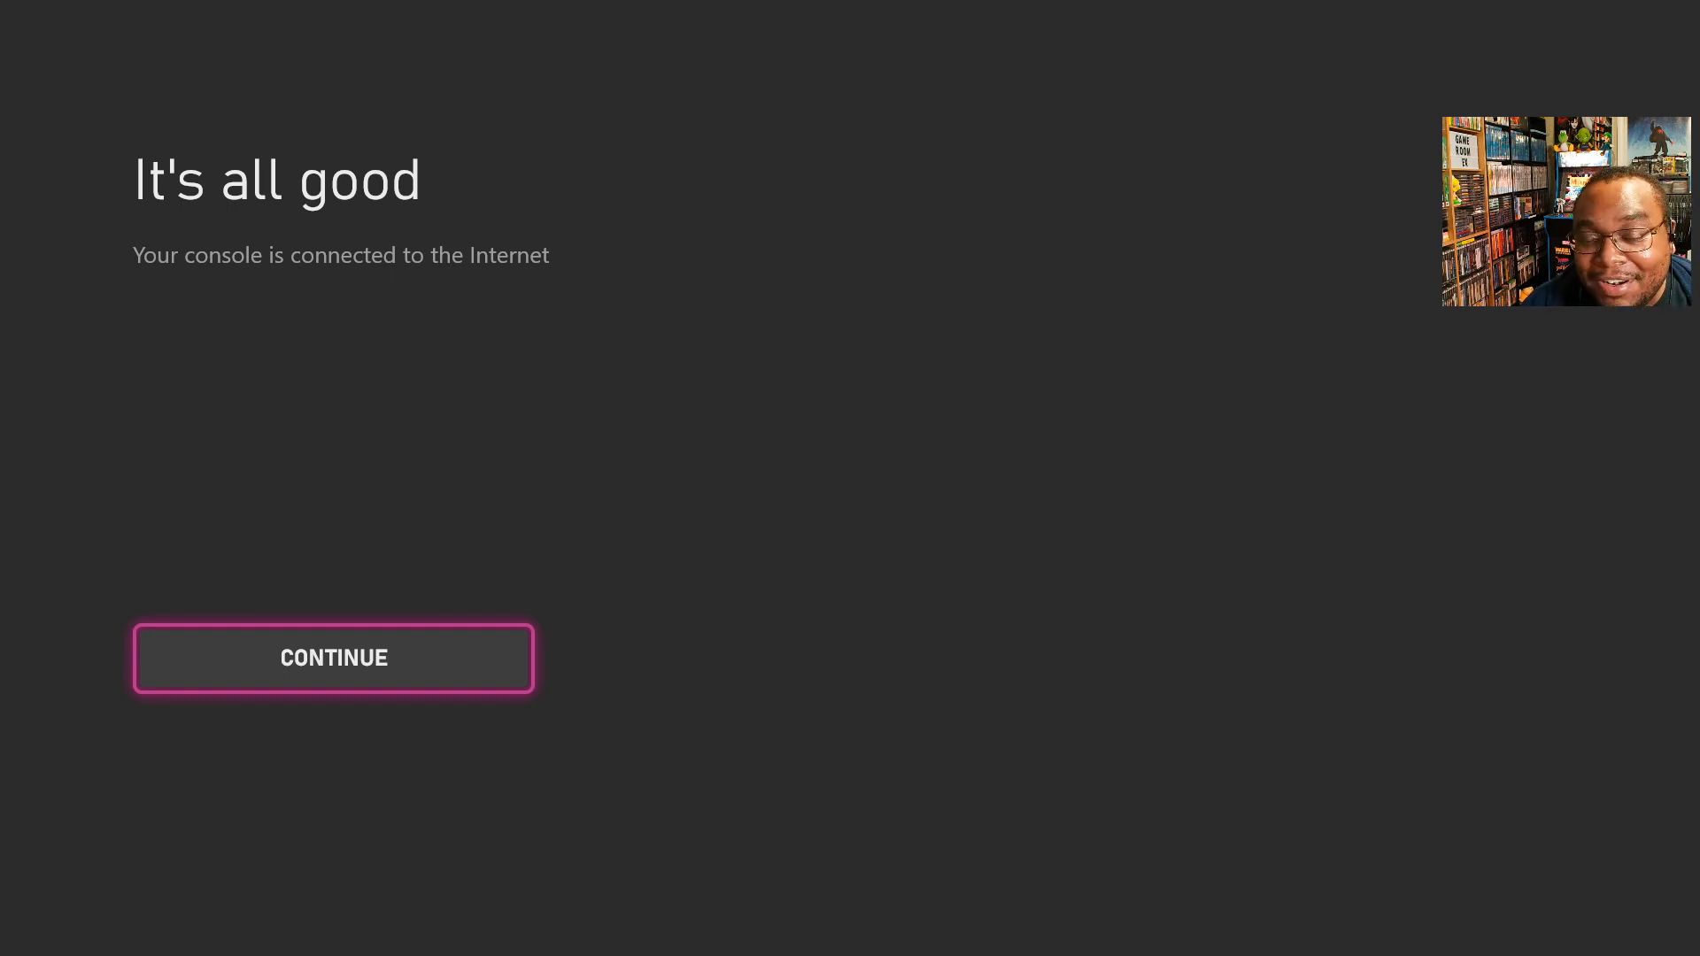
pyautogui.click(333, 658)
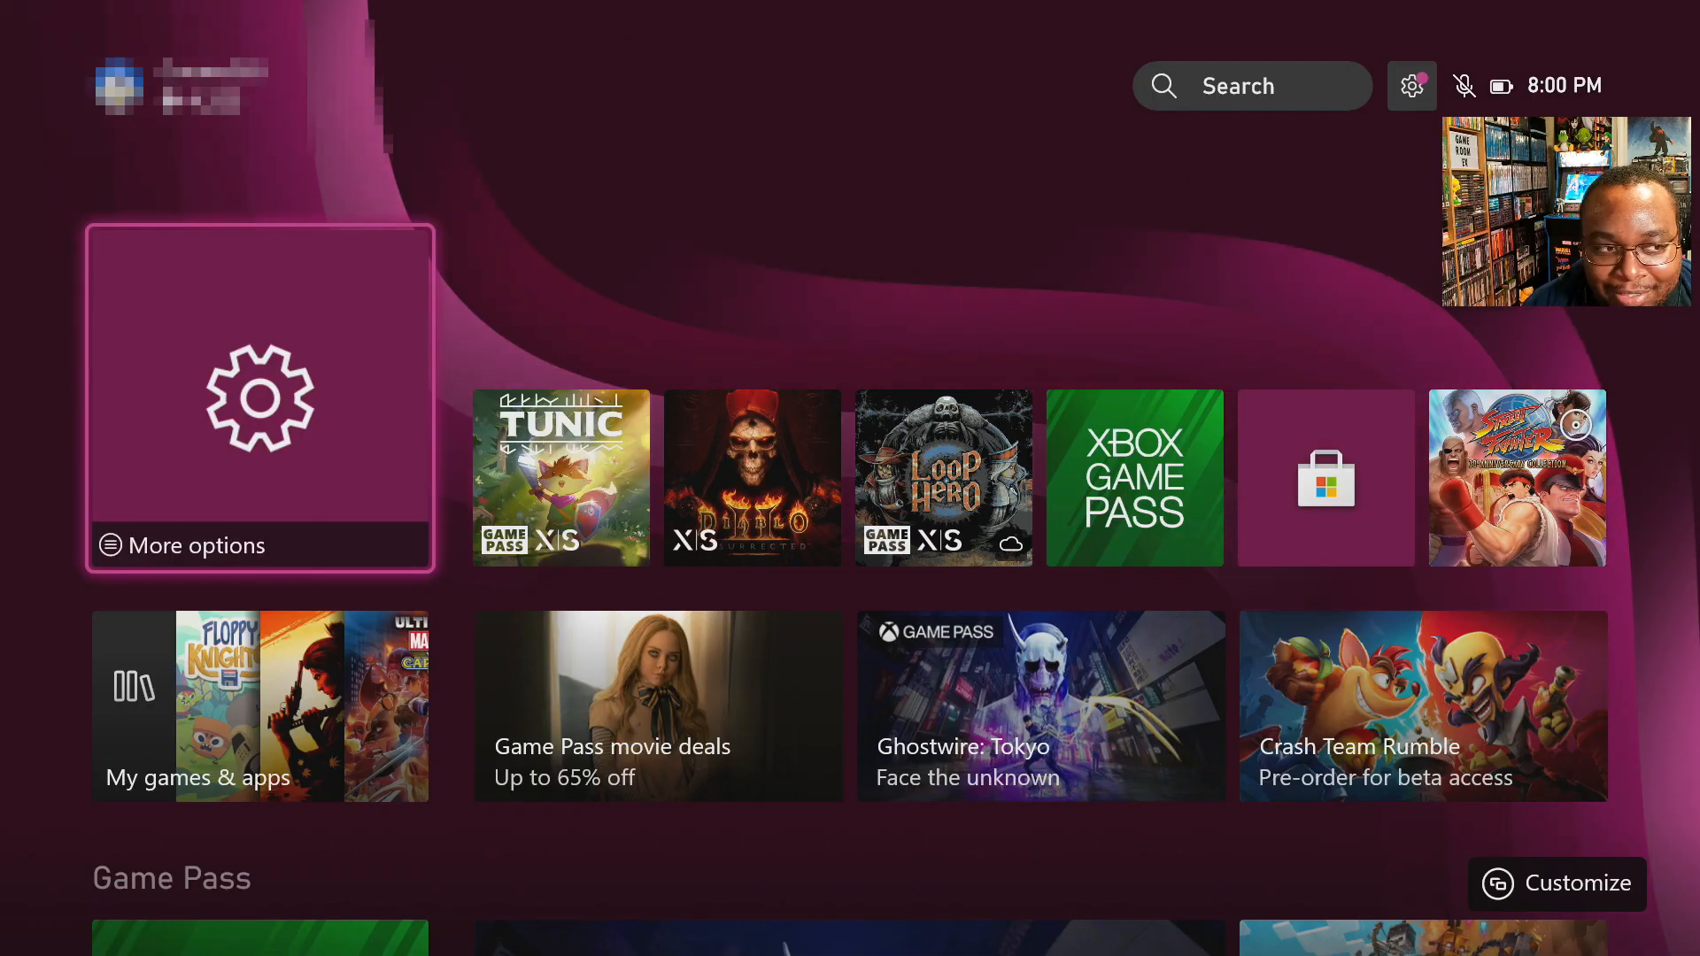